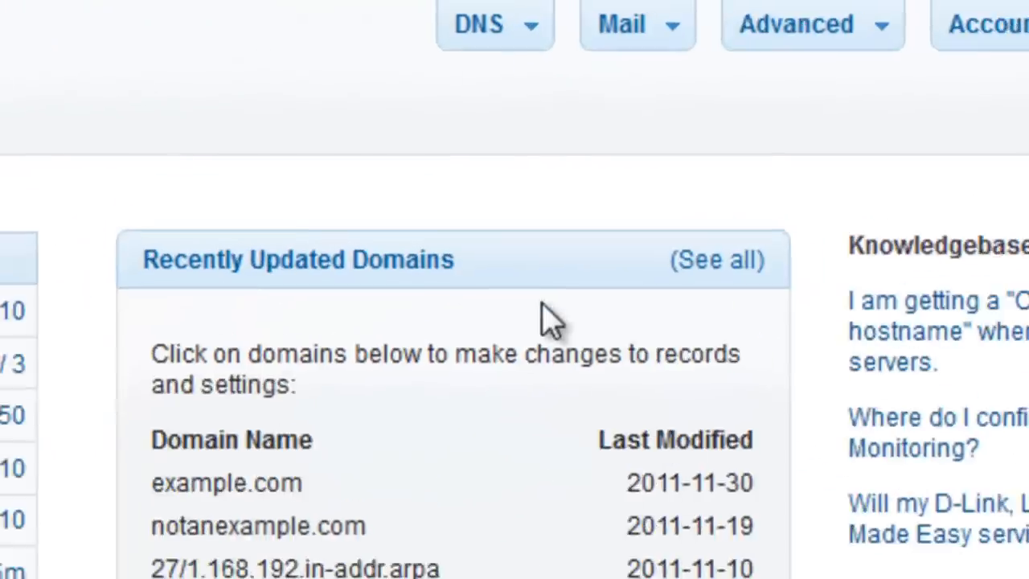
- Go to the Managed DNS overview from the top-bar DNS menu
left_click(494, 23)
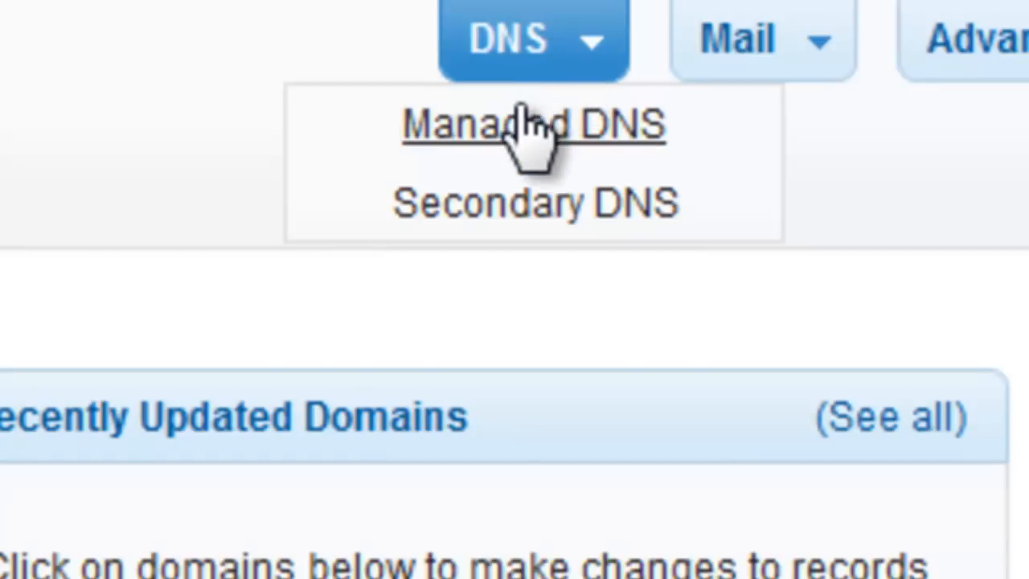
mouse_move(503, 148)
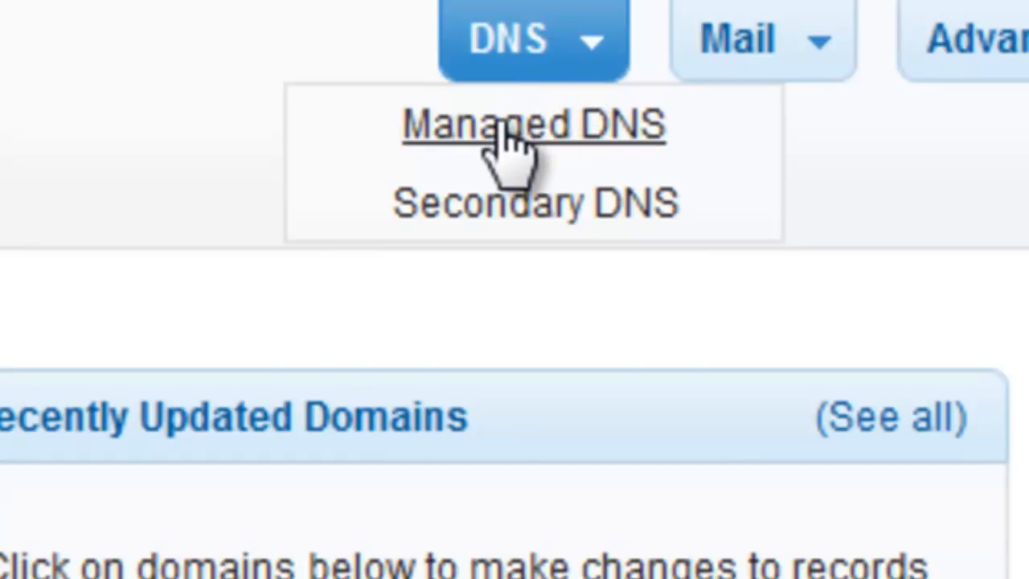
left_click(542, 123)
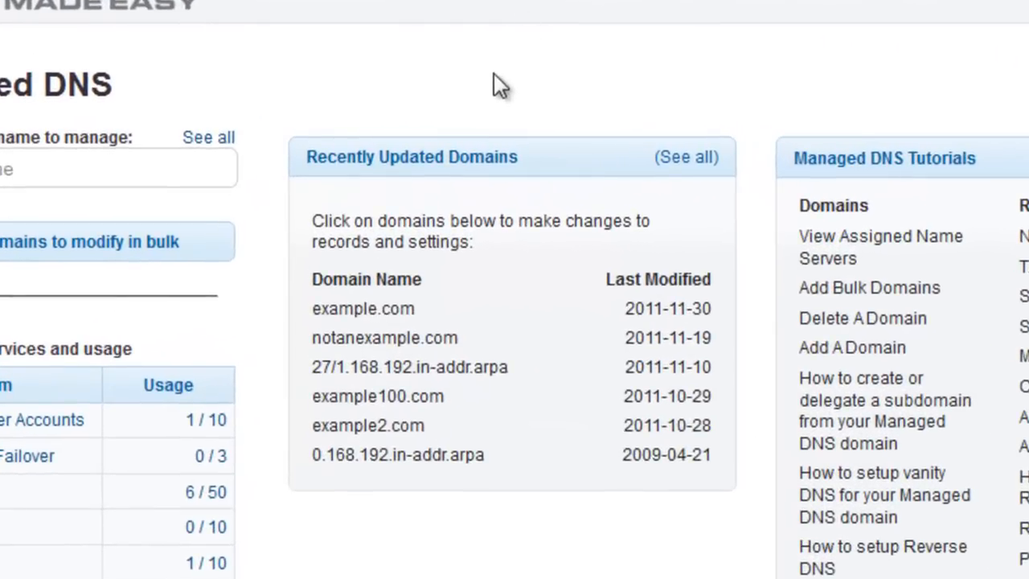
mouse_move(377, 319)
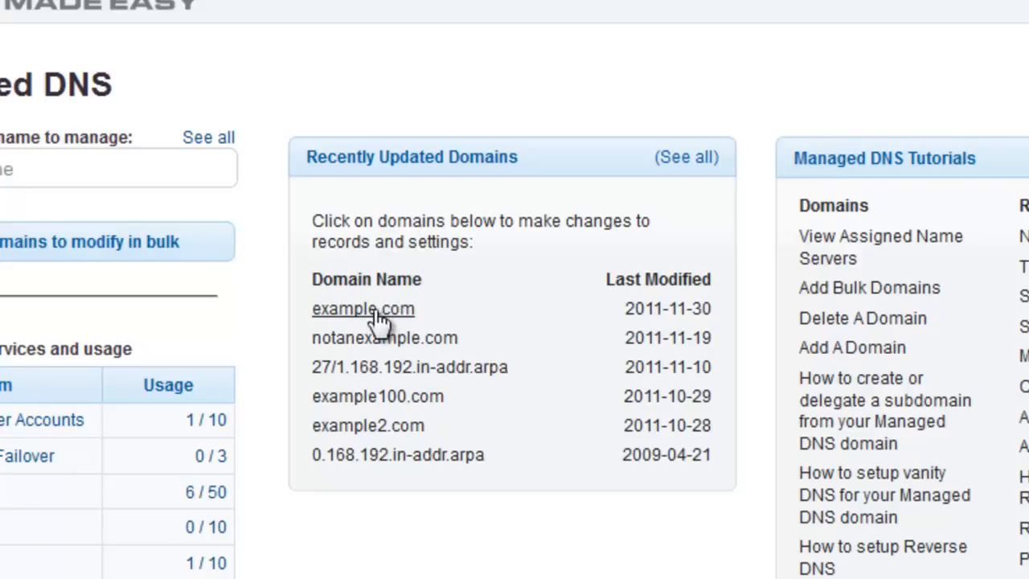
- Open example.com by searching 'example' in the domain box and picking it
left_click(363, 308)
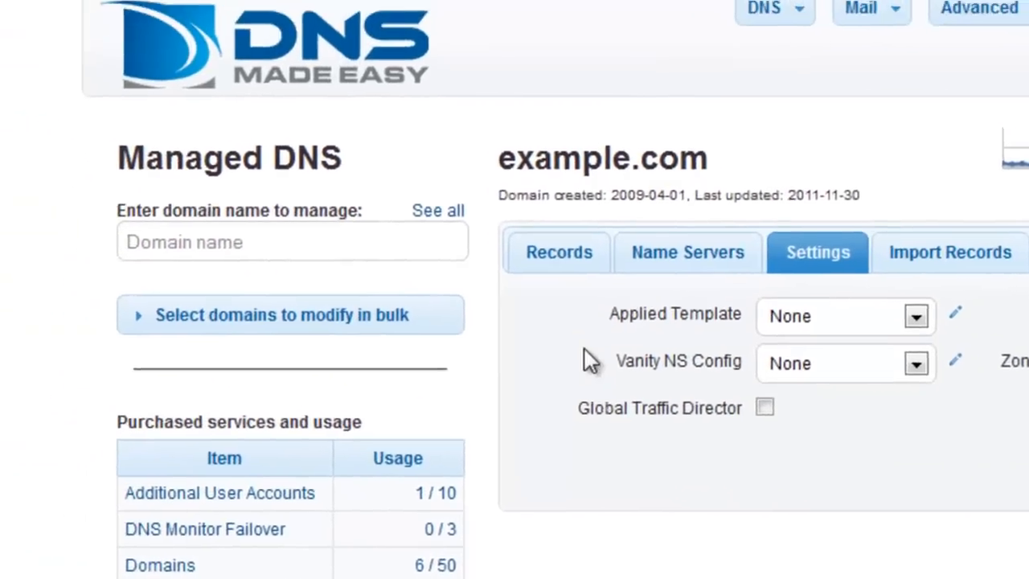
type("exa")
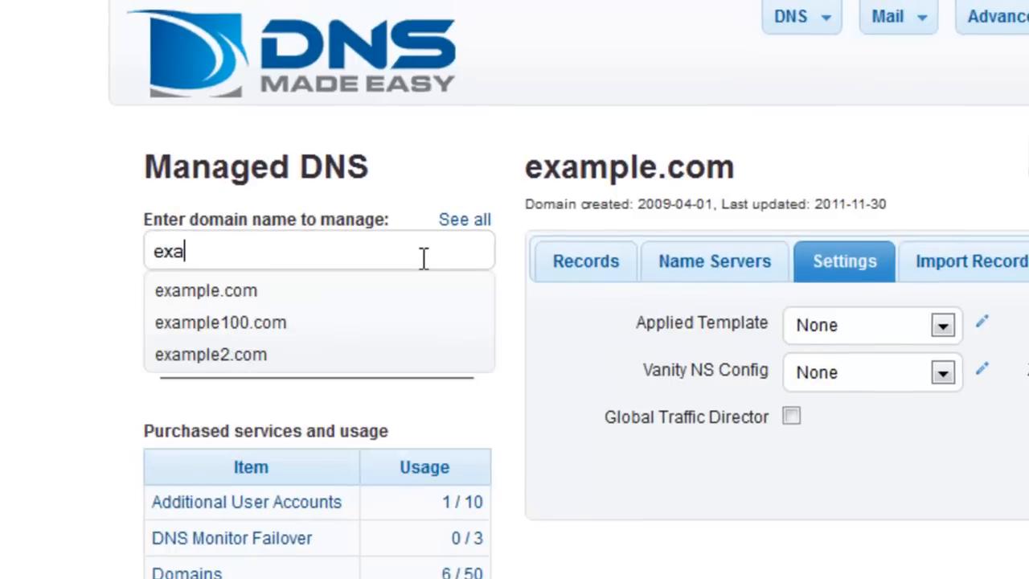
type("mple")
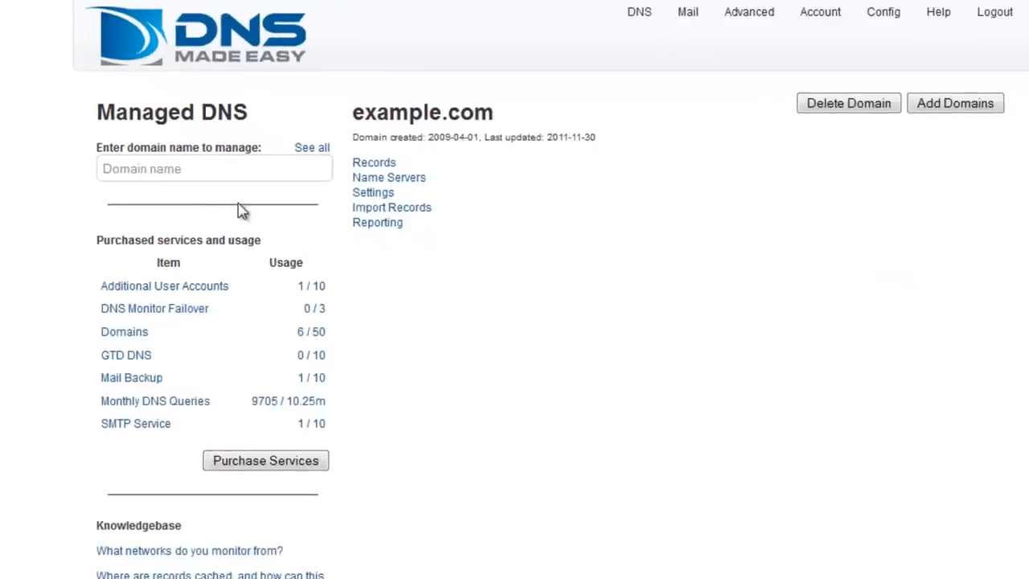
left_click(373, 192)
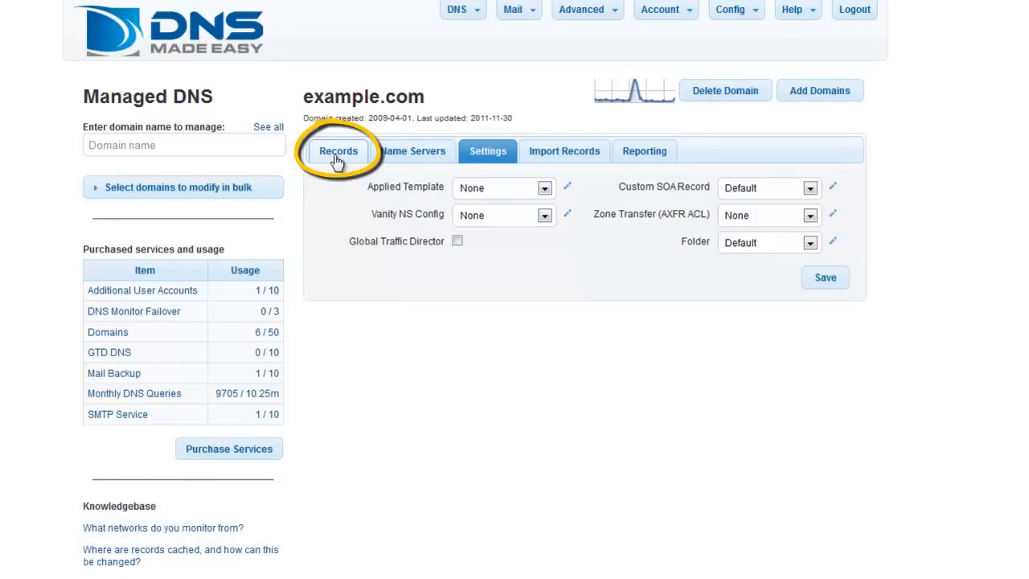
- Switch the example.com page to its Records tab
left_click(338, 151)
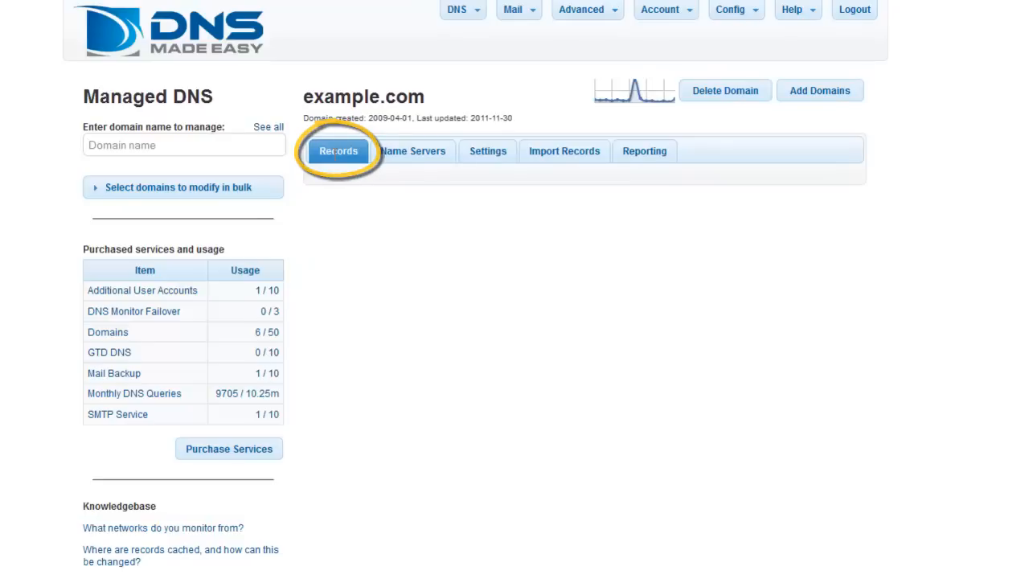
left_click(338, 151)
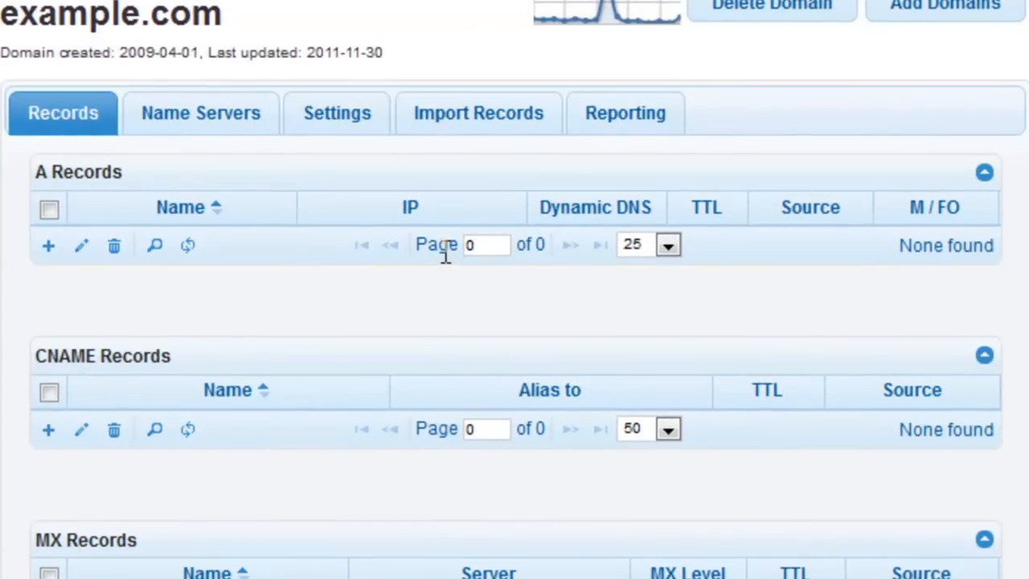
mouse_move(325, 265)
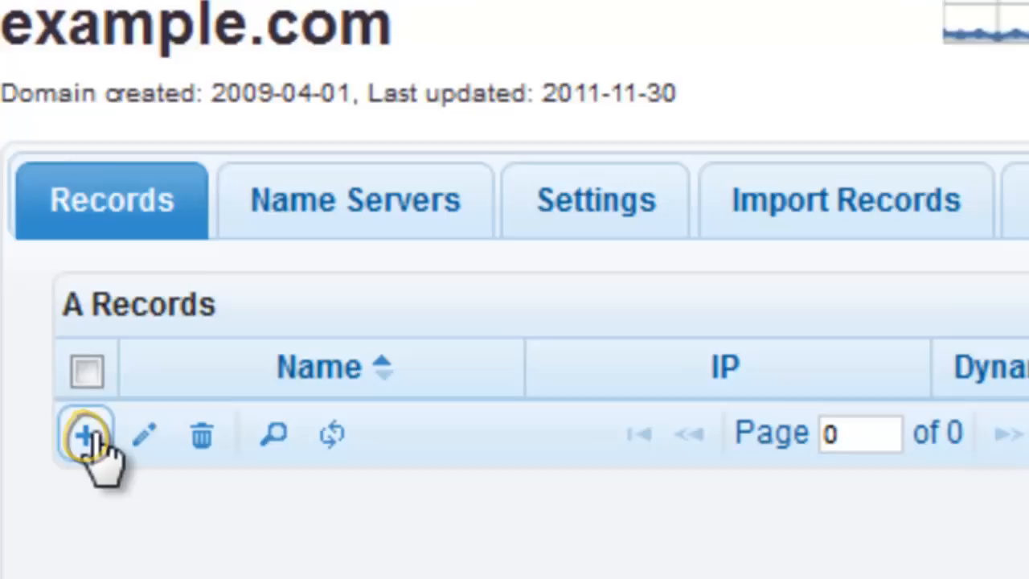
- Add A records www at 192.168.10.10 and www1 at 192.168.10.1
left_click(83, 437)
type("192.168.1")
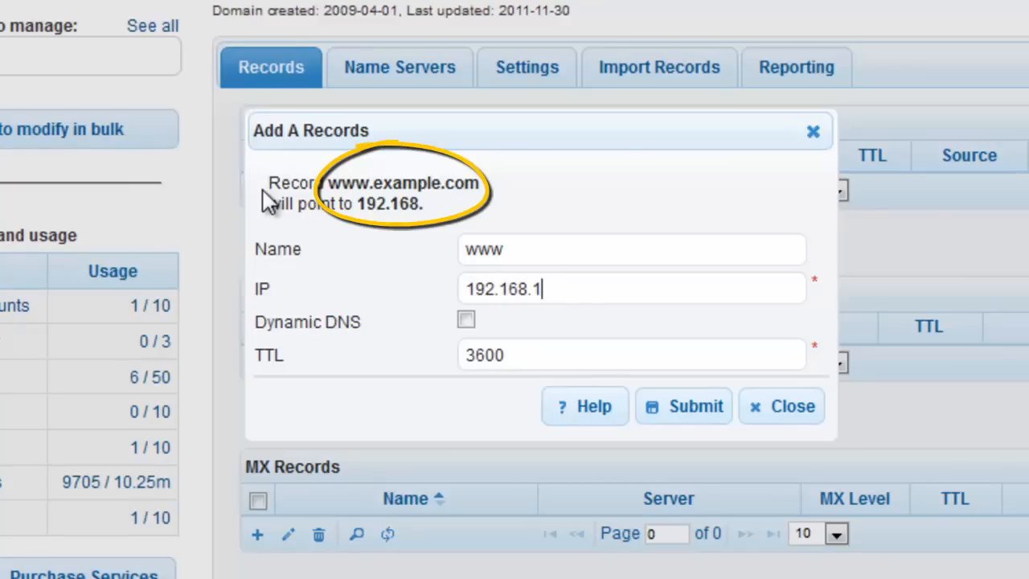
type("0.10")
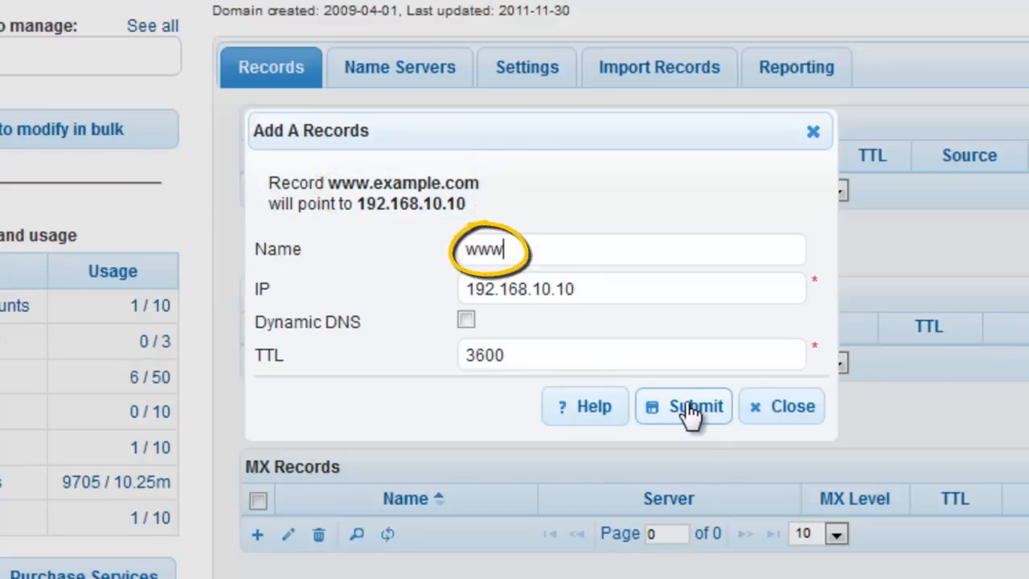
left_click(691, 406)
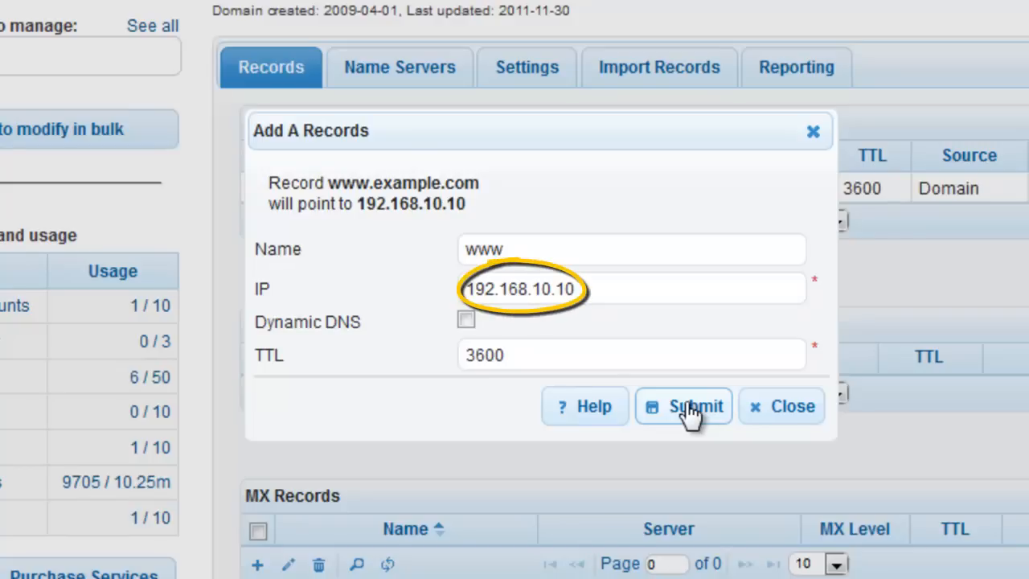
left_click(695, 407)
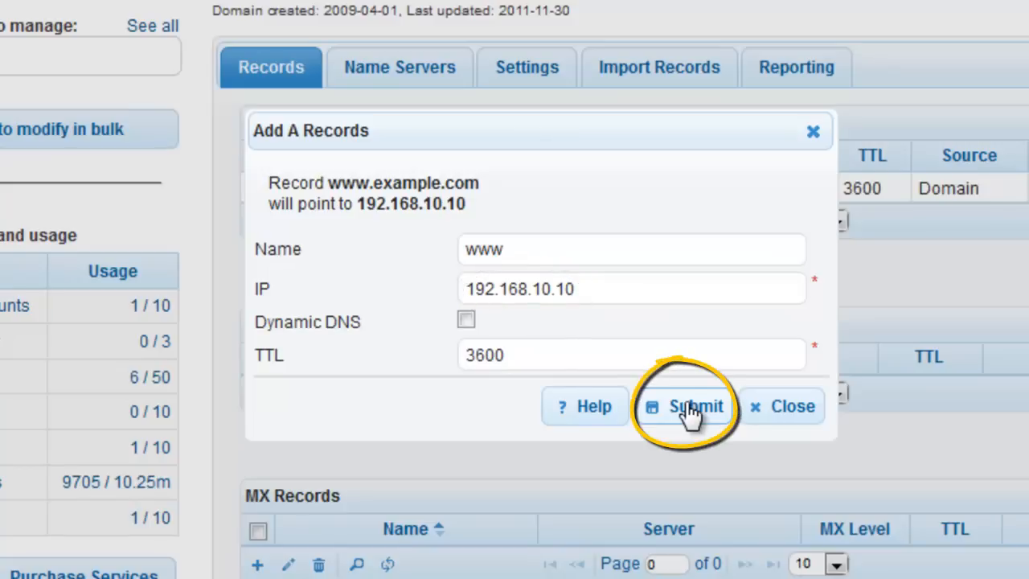
mouse_move(720, 421)
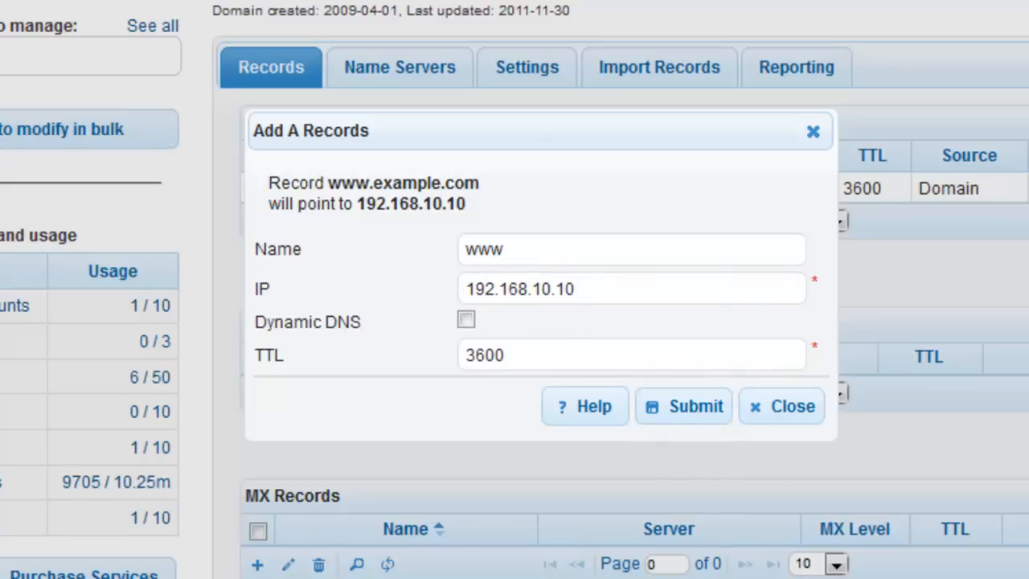
left_click(631, 249)
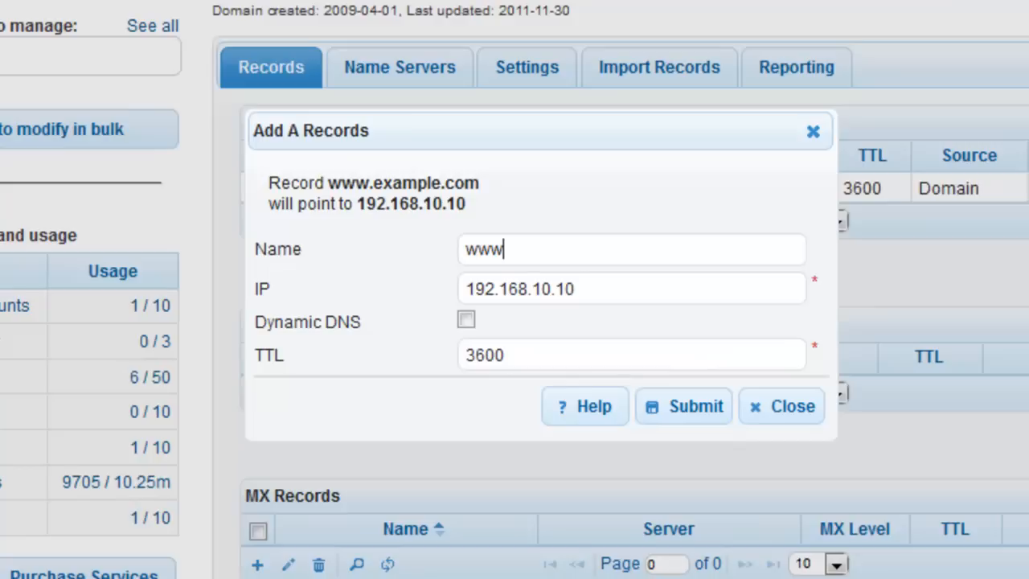
mouse_move(589, 344)
type("1")
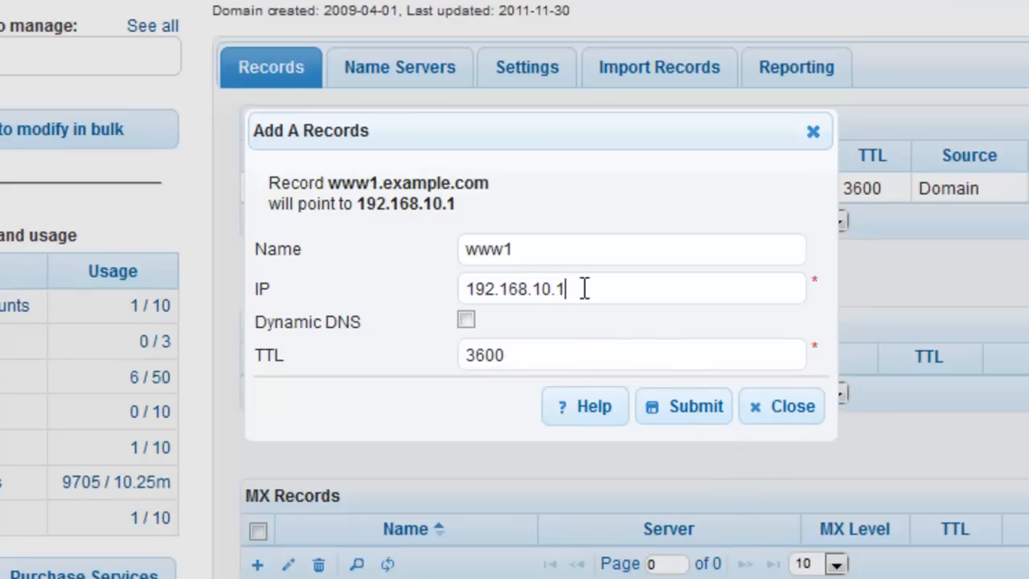
left_click(684, 407)
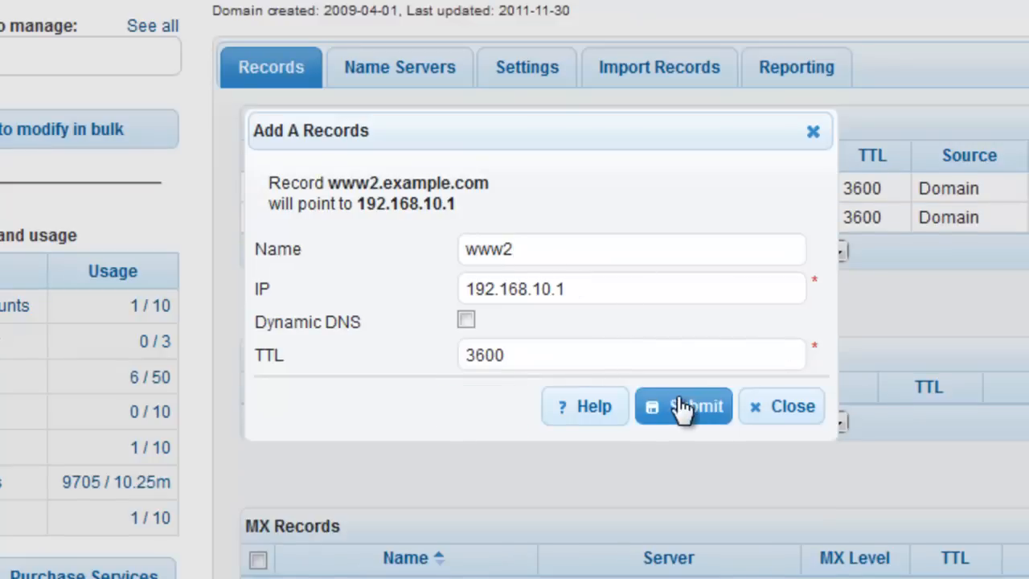
- Save www2, then add a nameless root A record pointing to 192.168.1.20
left_click(684, 406)
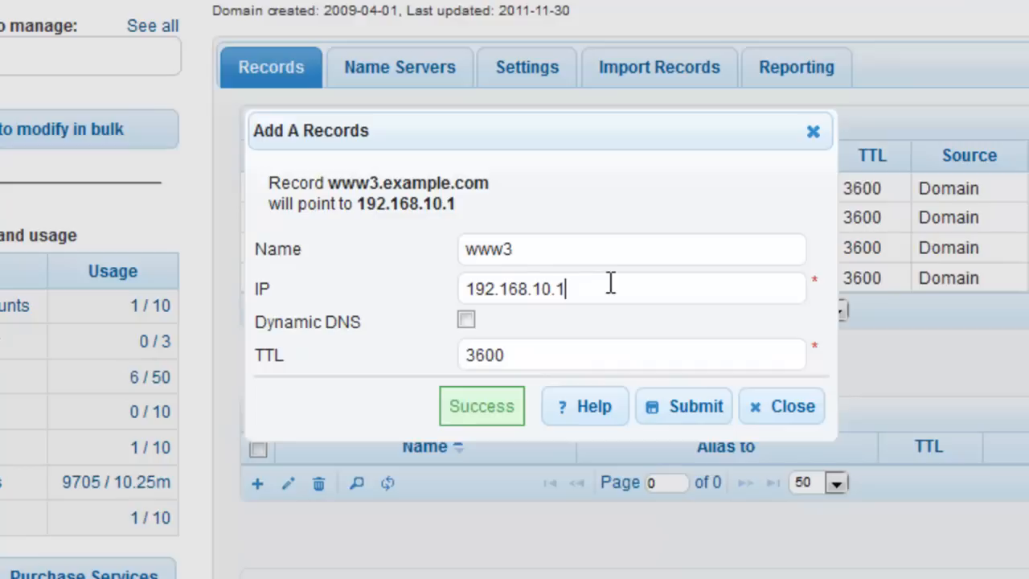
type("3")
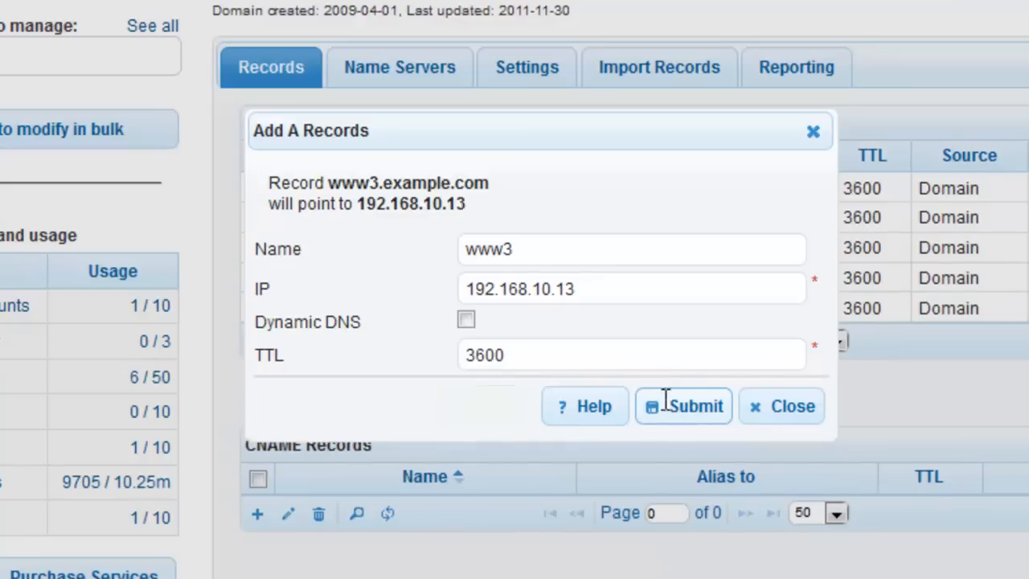
double_click(489, 249)
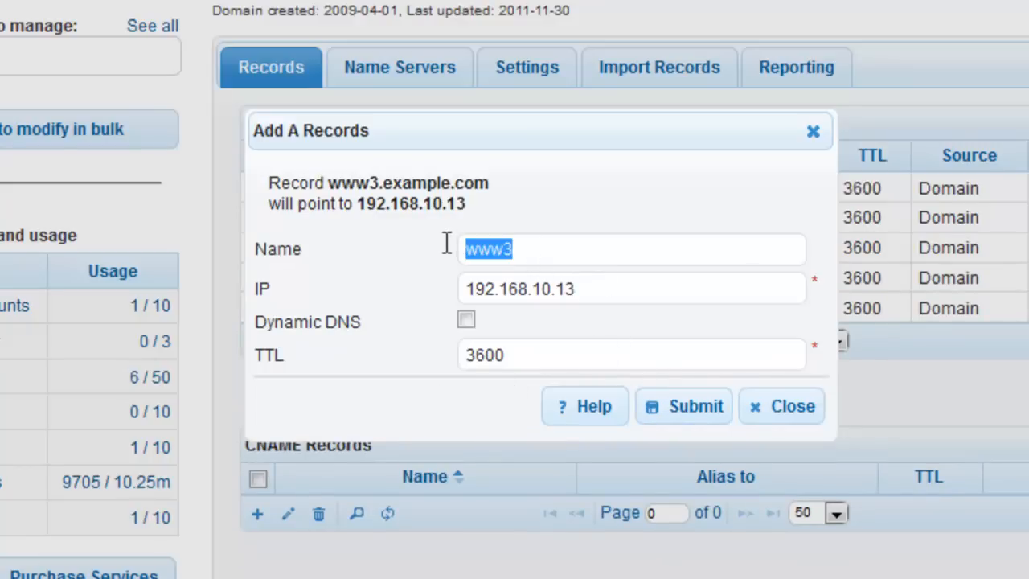
key("Delete")
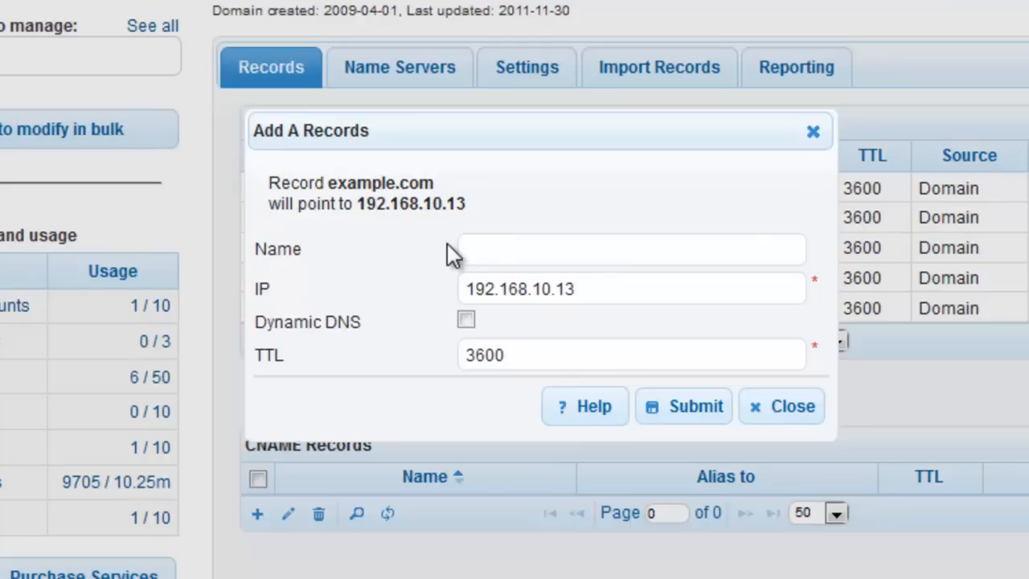
left_click(631, 249)
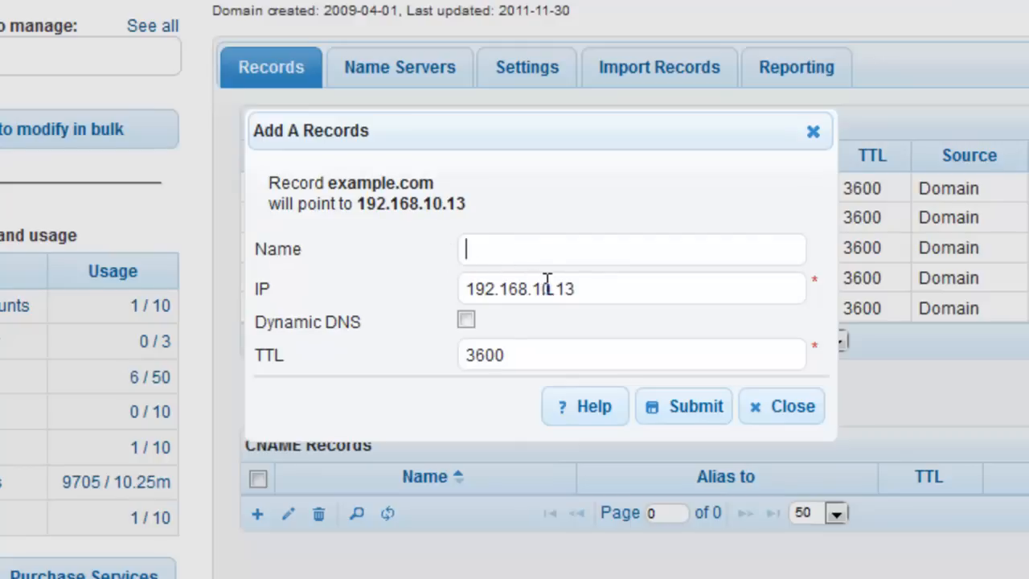
double_click(554, 289)
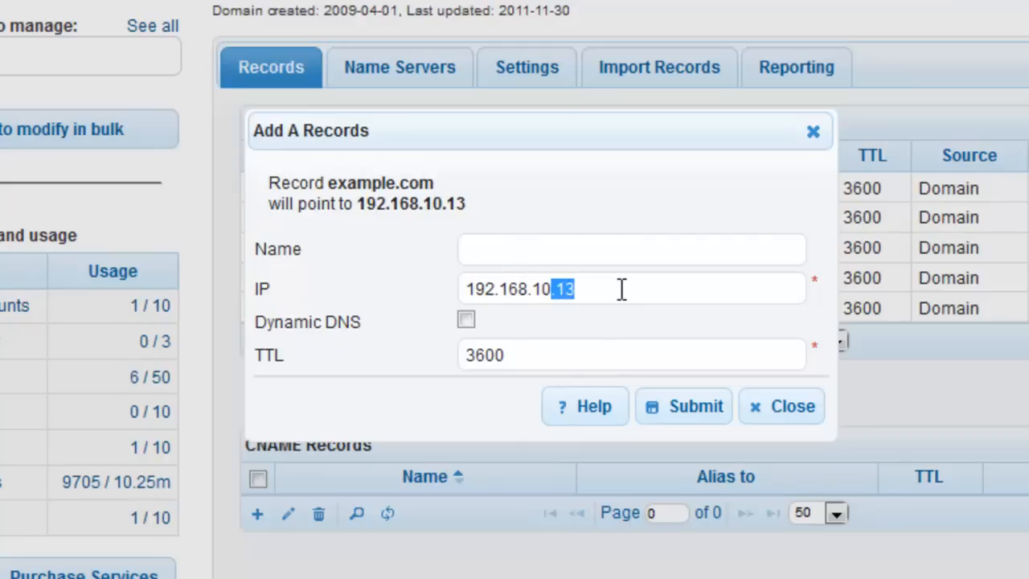
type("192.168.1.20")
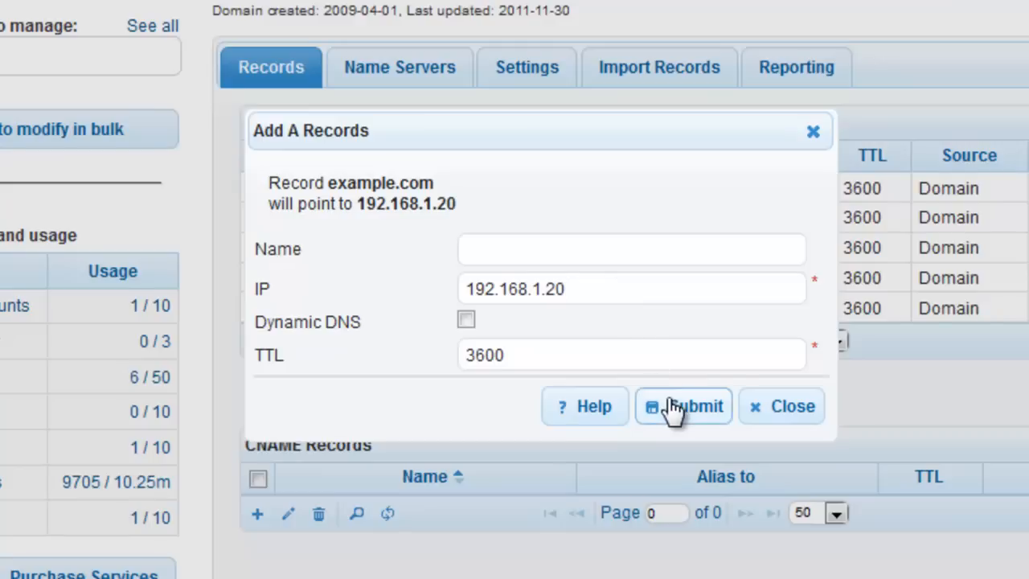
left_click(693, 407)
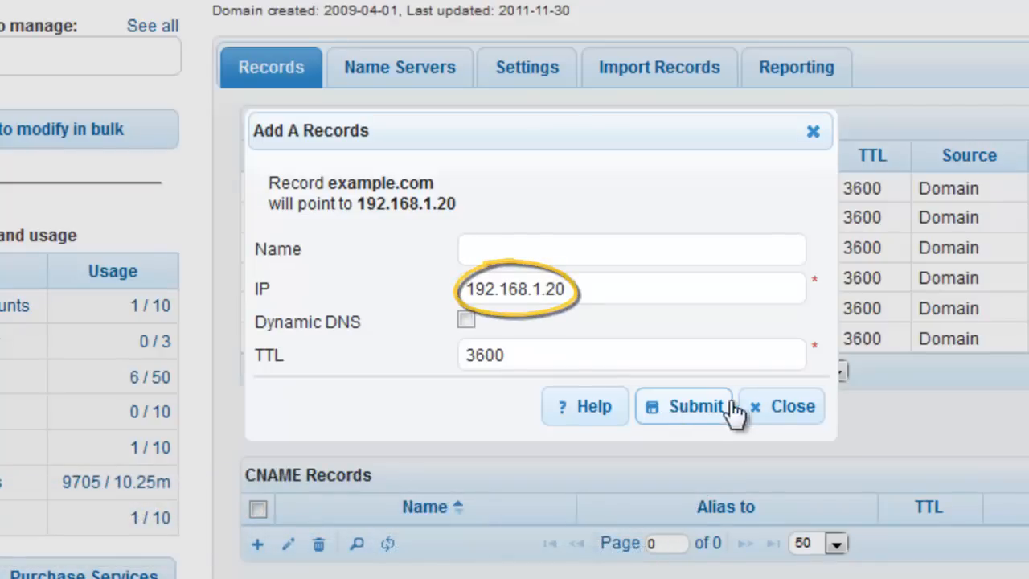
- Close the add form, then review the www1 and www3 records in the editor
left_click(693, 406)
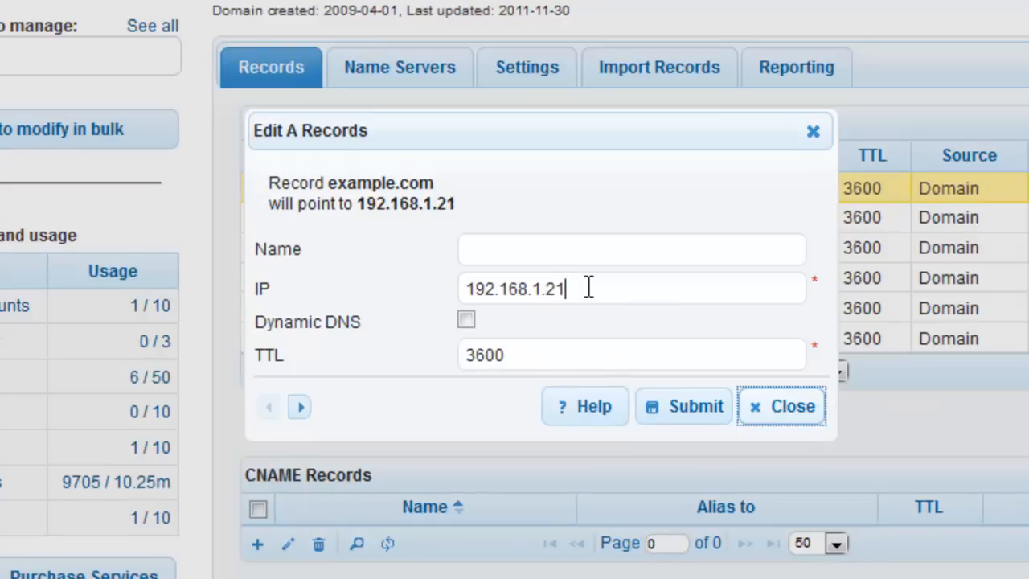
mouse_move(683, 406)
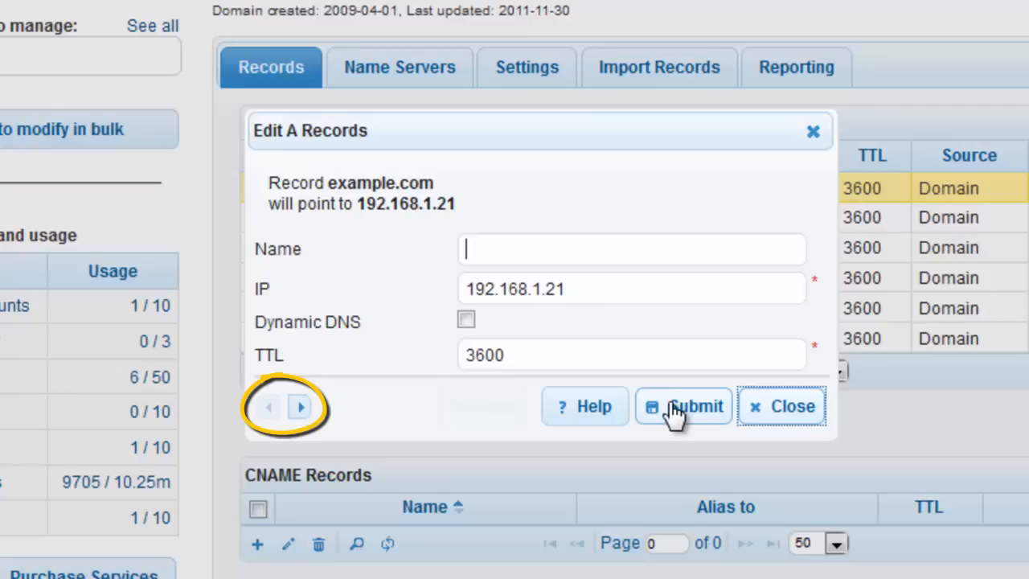
mouse_move(300, 428)
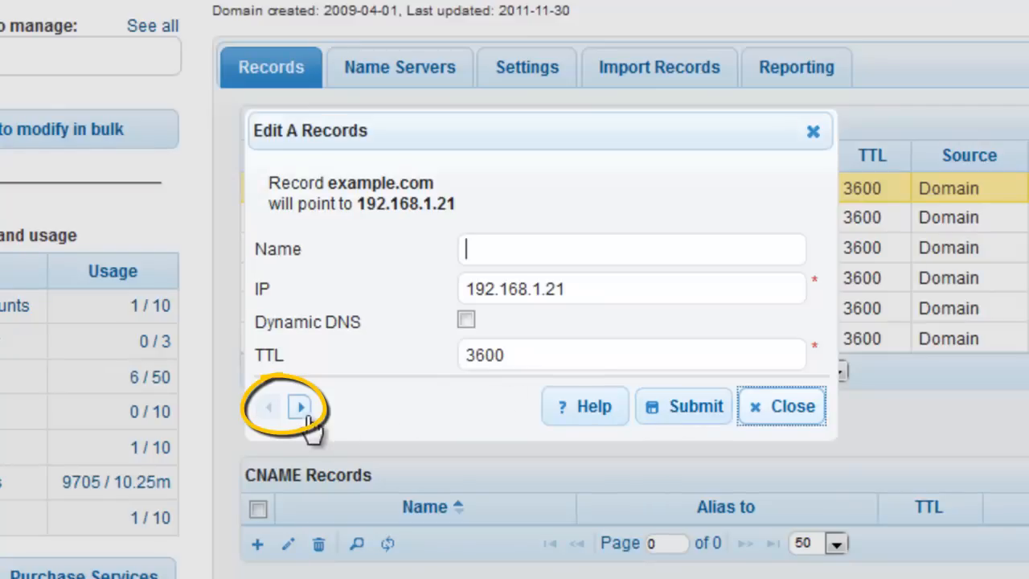
left_click(299, 407)
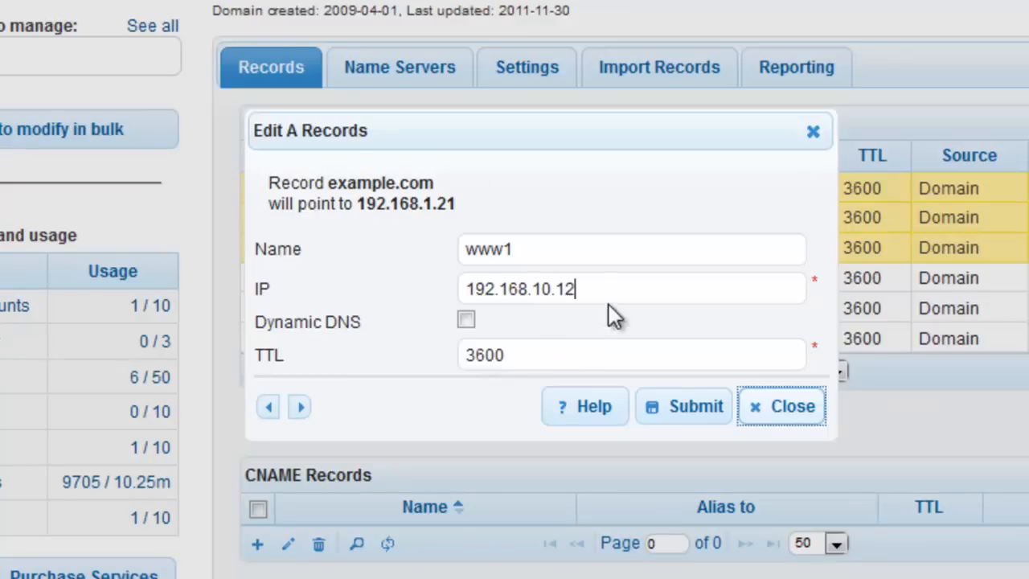
left_click(684, 406)
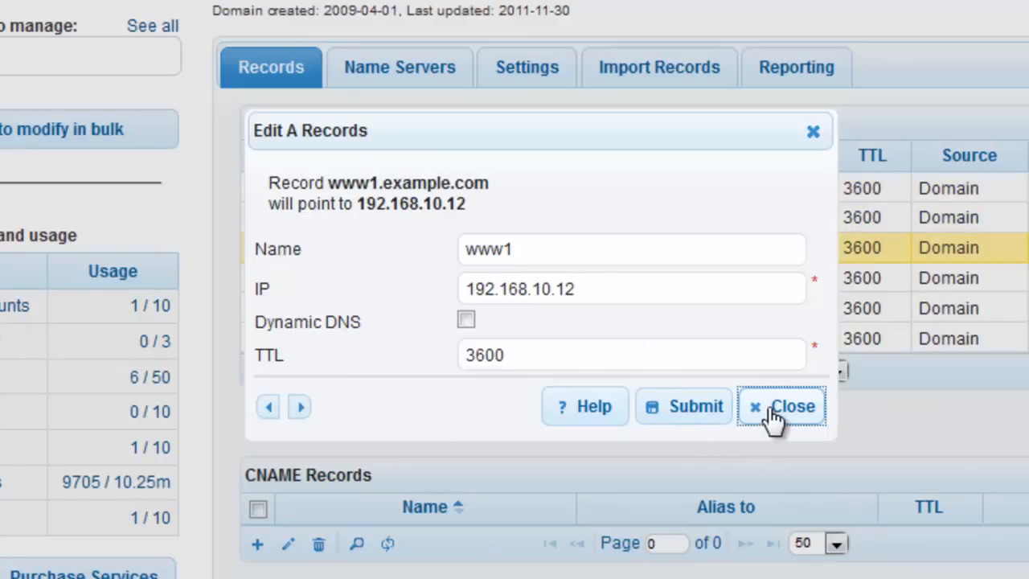
left_click(790, 407)
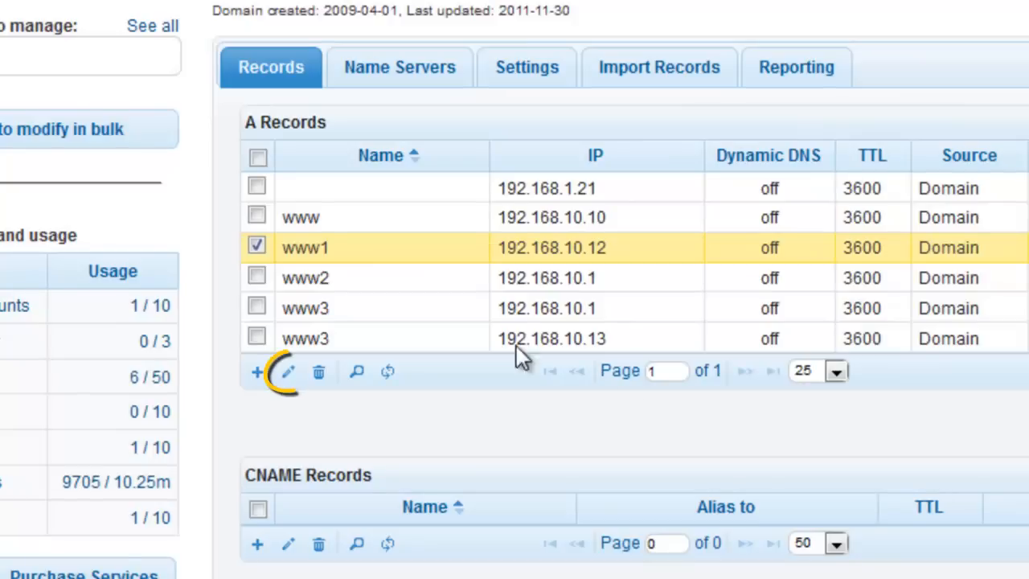
left_click(256, 307)
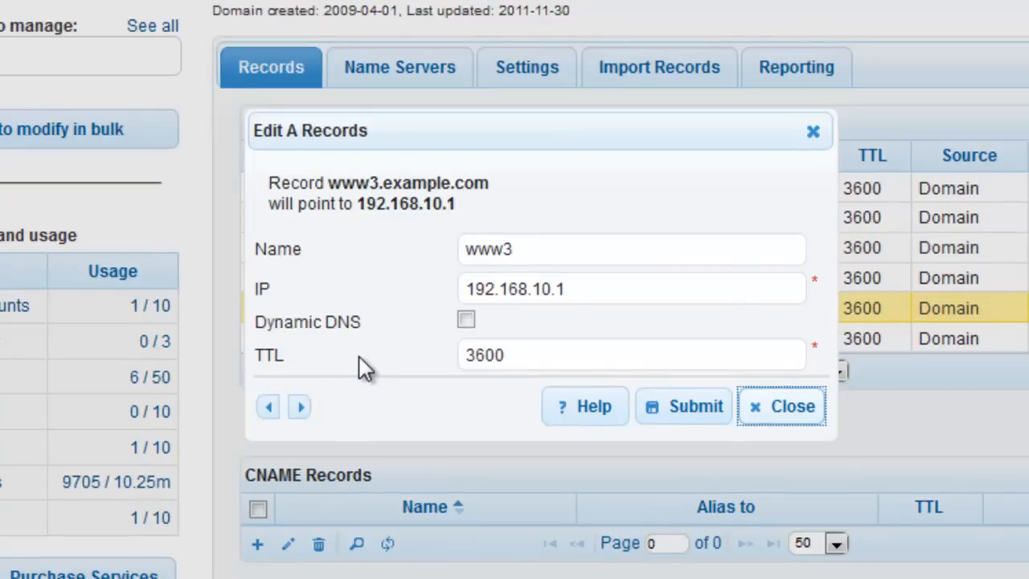
left_click(783, 407)
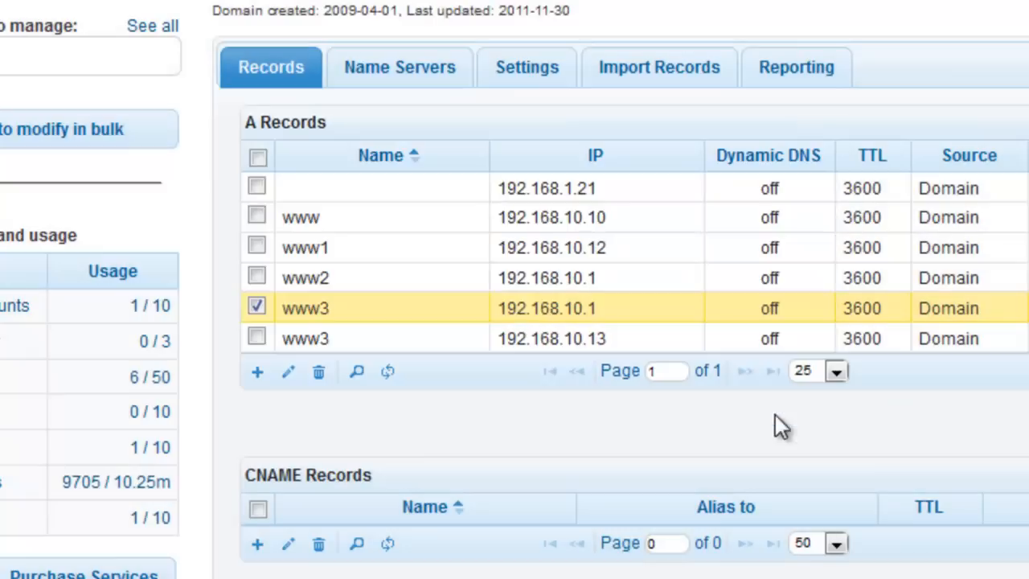
mouse_move(385, 372)
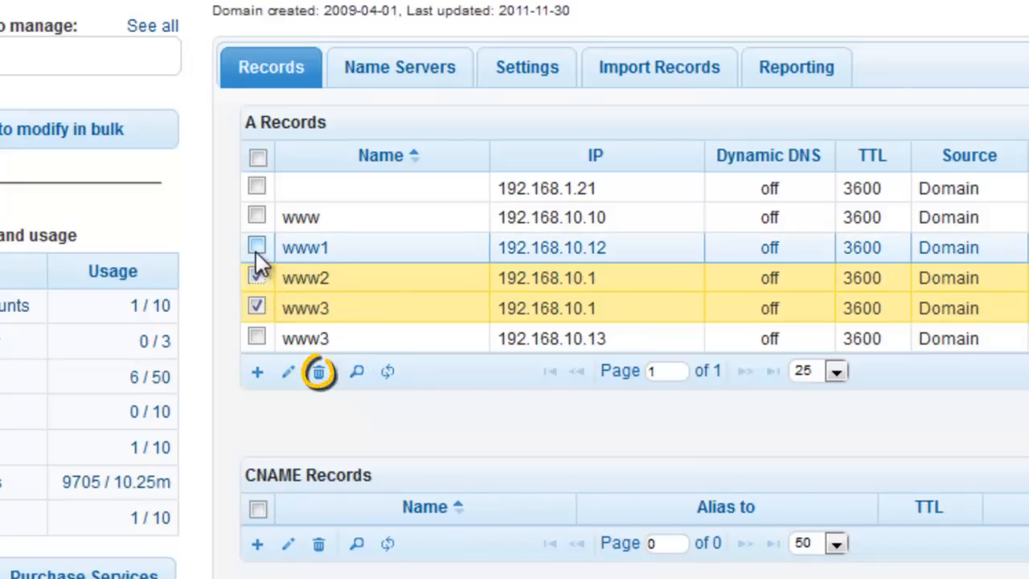
- Delete www1, www2, www3 (192.168.10.1) and www, then refresh the A records
left_click(257, 248)
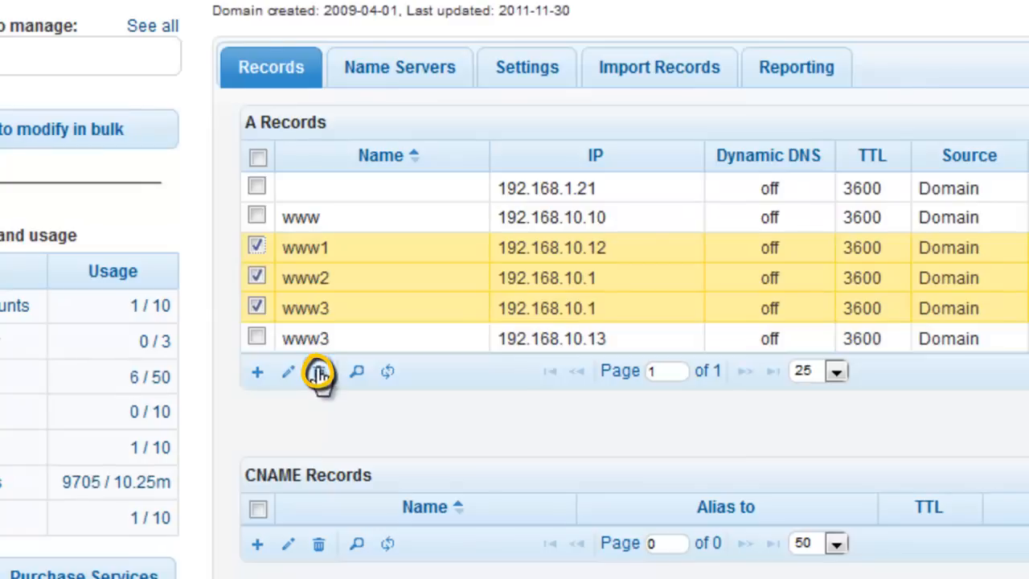
left_click(316, 373)
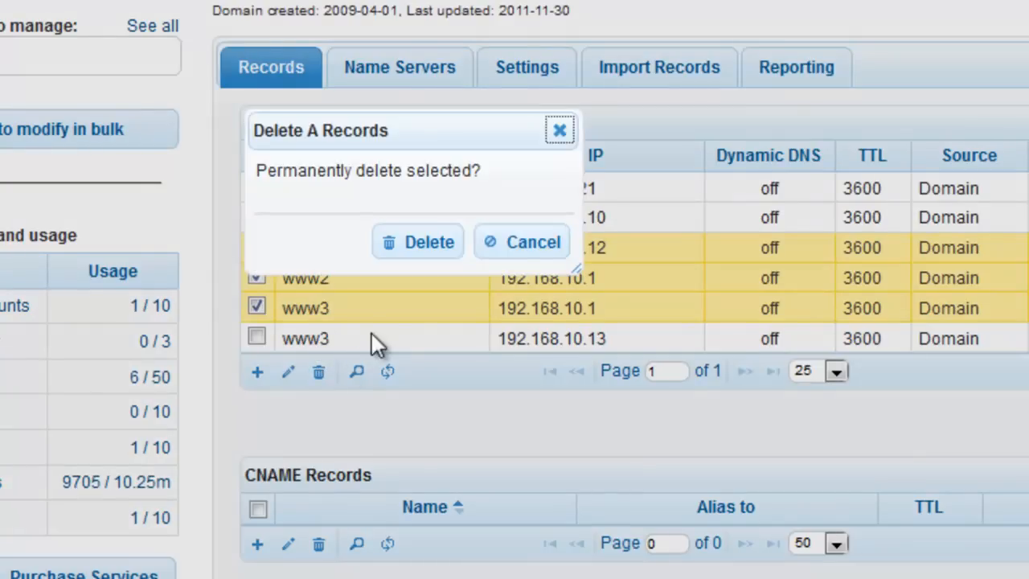
left_click(418, 241)
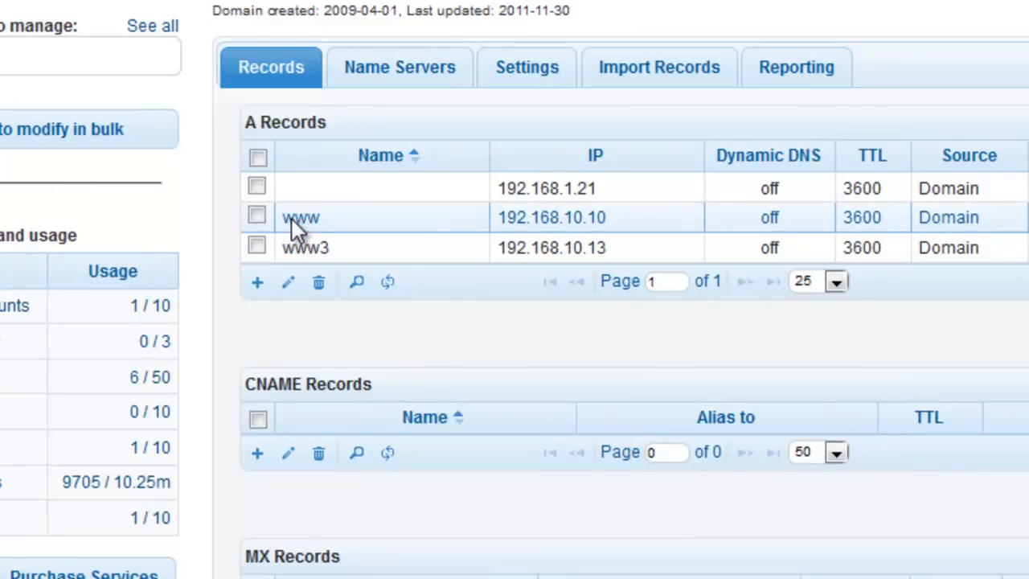
left_click(317, 281)
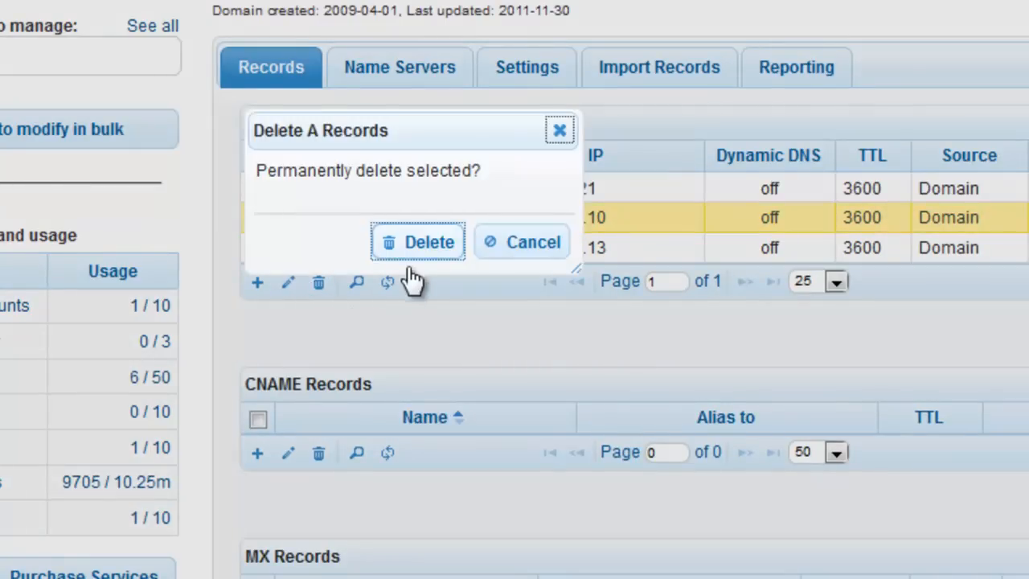
left_click(417, 241)
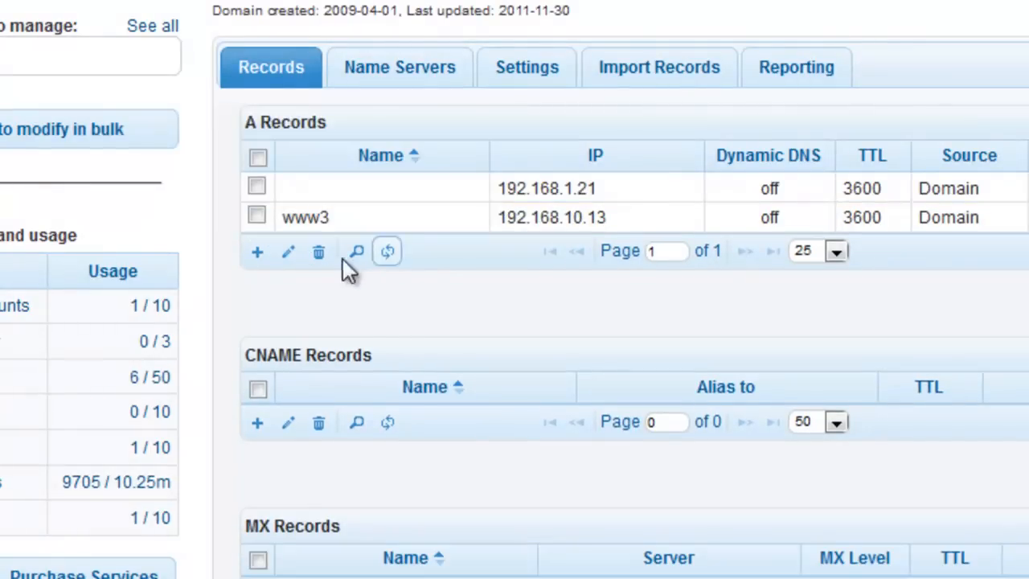
left_click(258, 252)
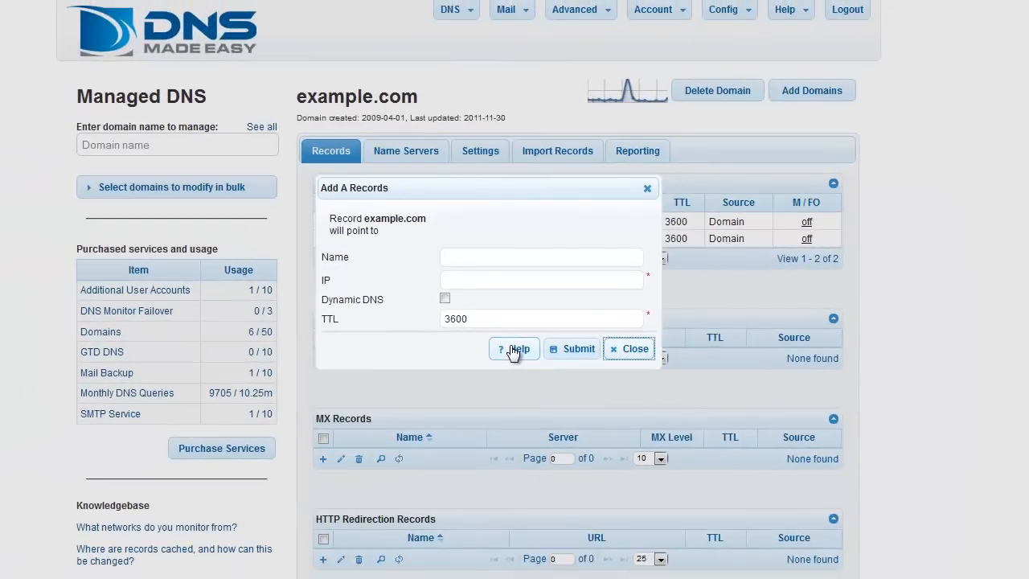
- Open the Help article on the A record Name, IP and TTL fields
left_click(514, 349)
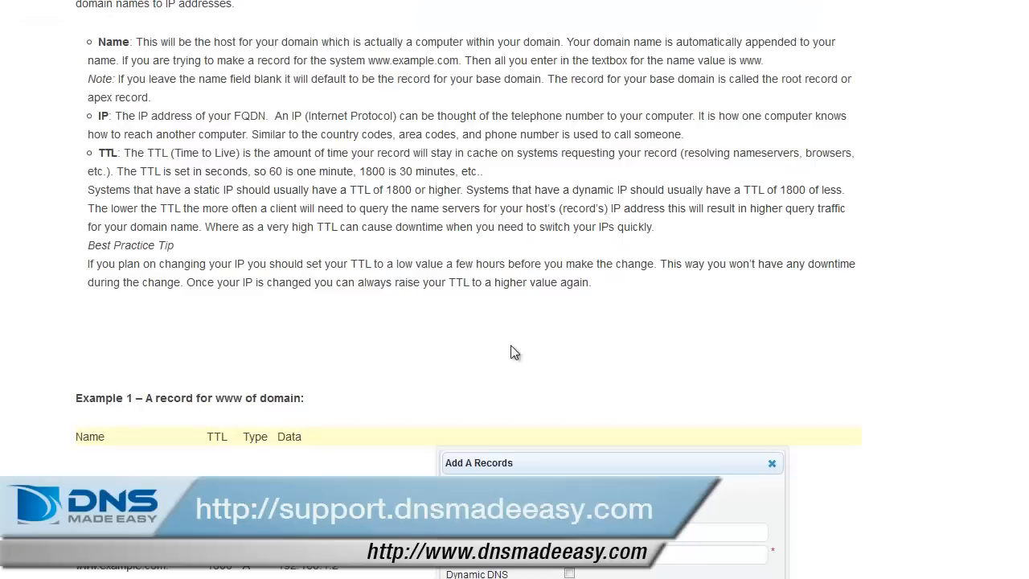